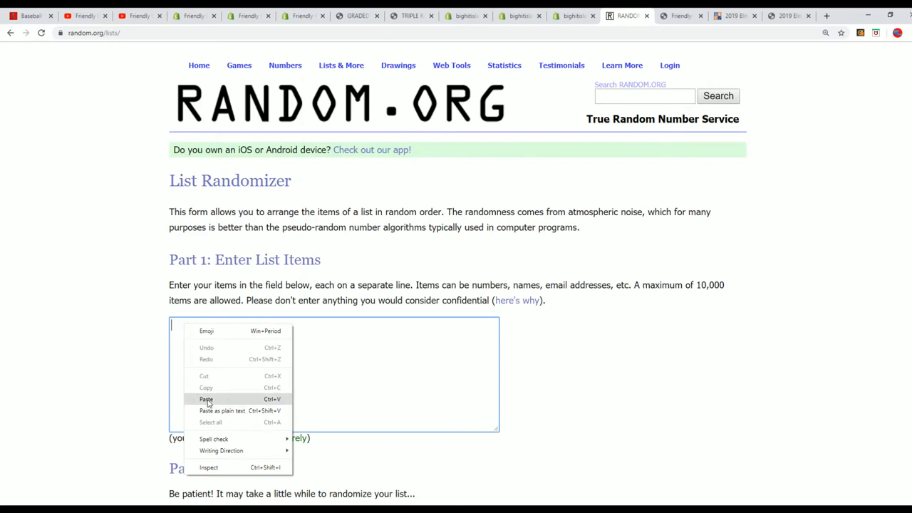
- Paste the participant names into the list field, one per line
left_click(205, 398)
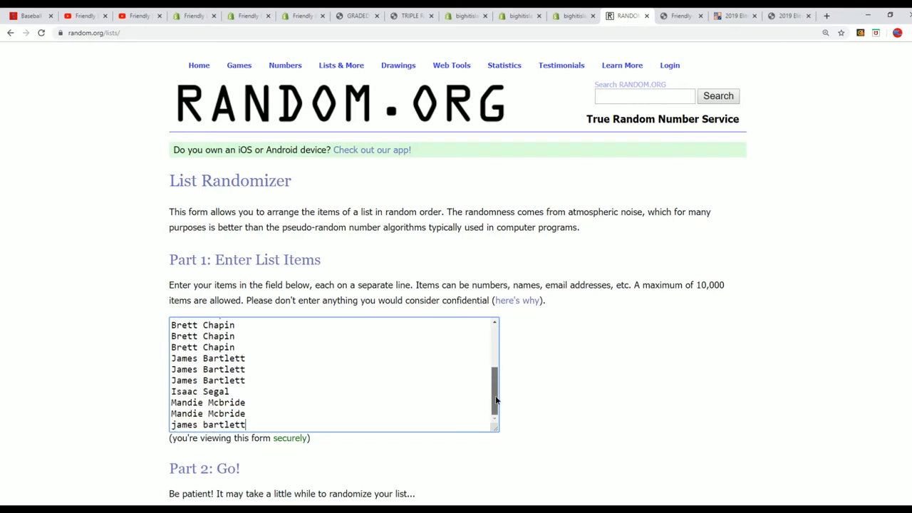
scroll("down", 3)
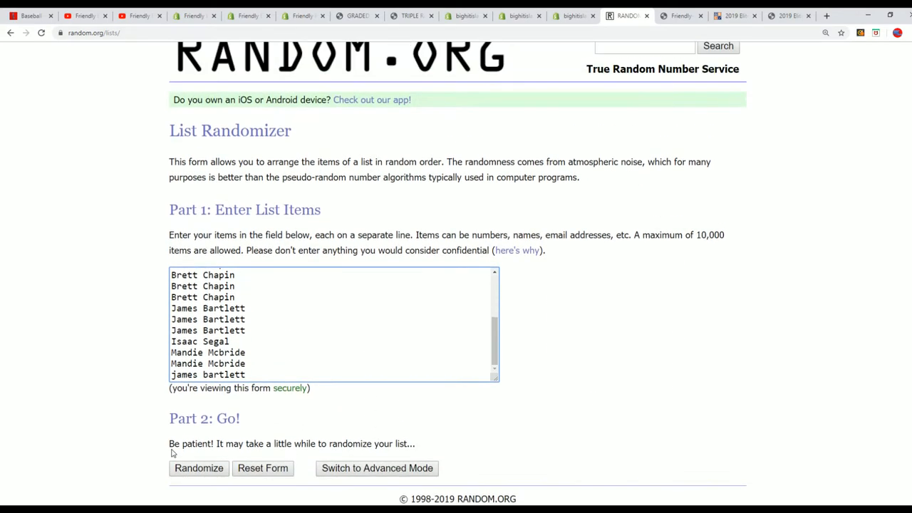
left_click(199, 467)
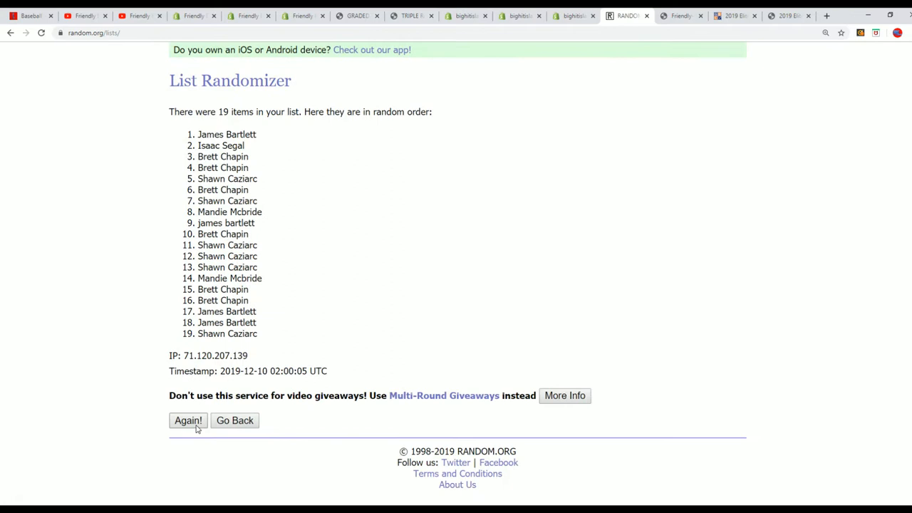
left_click(188, 420)
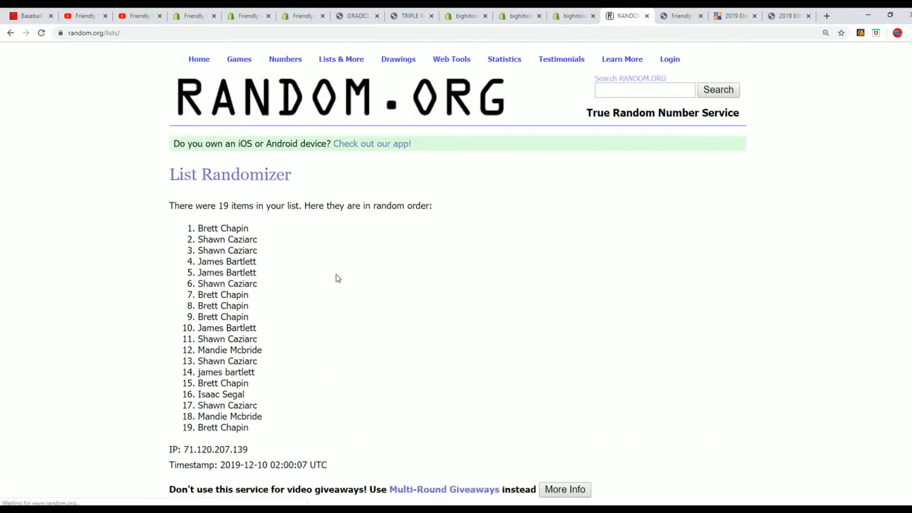
scroll("down", 3)
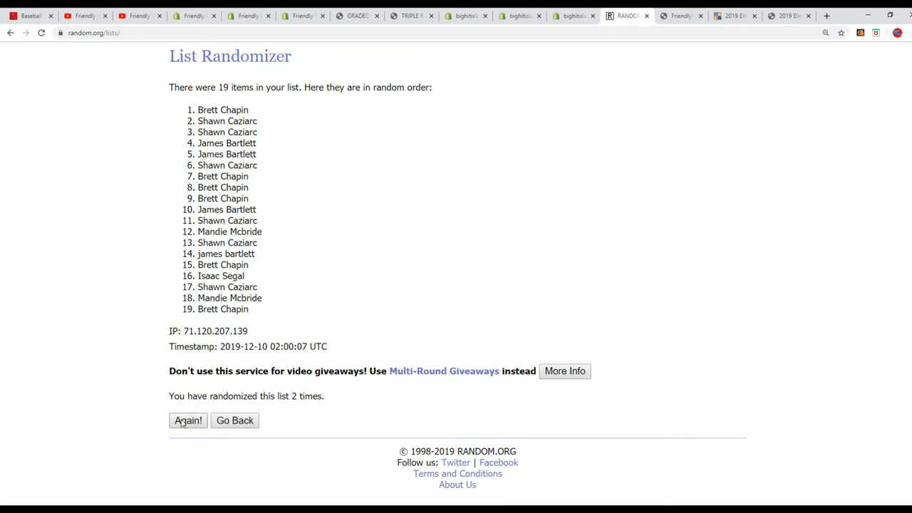
left_click(188, 420)
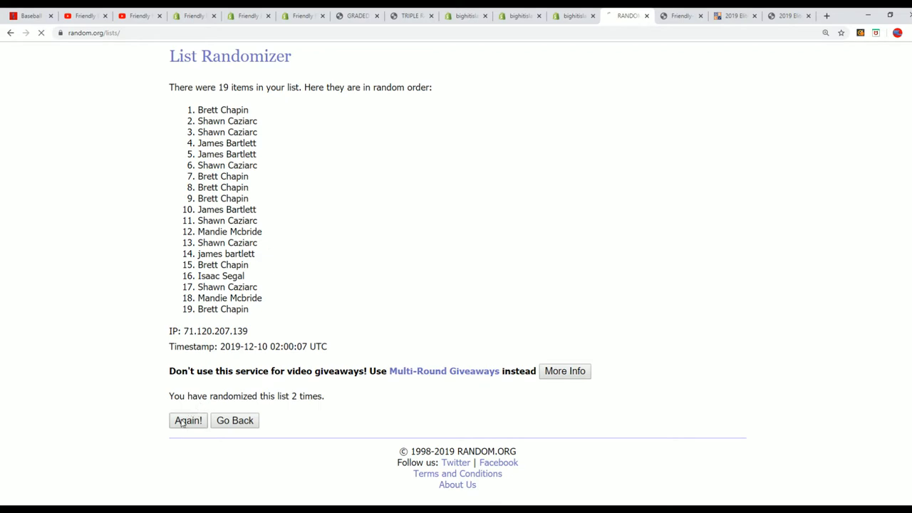
left_click(188, 420)
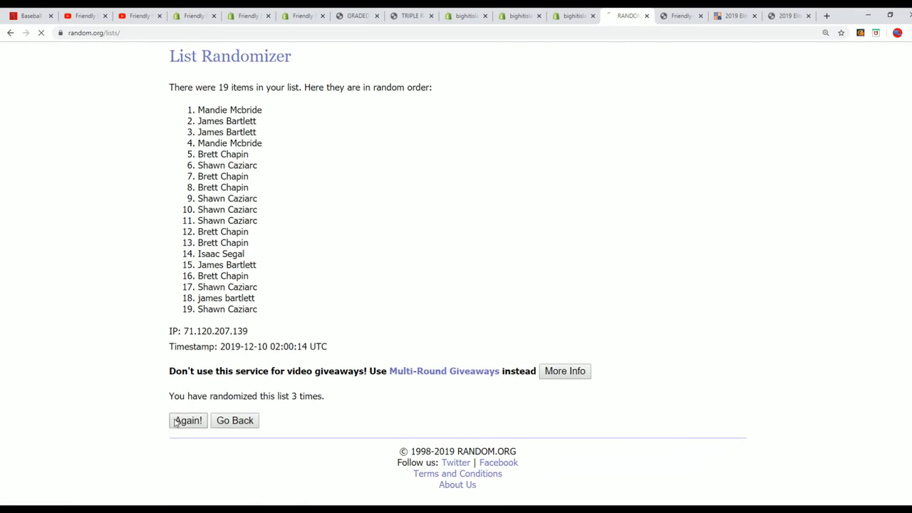
left_click(188, 421)
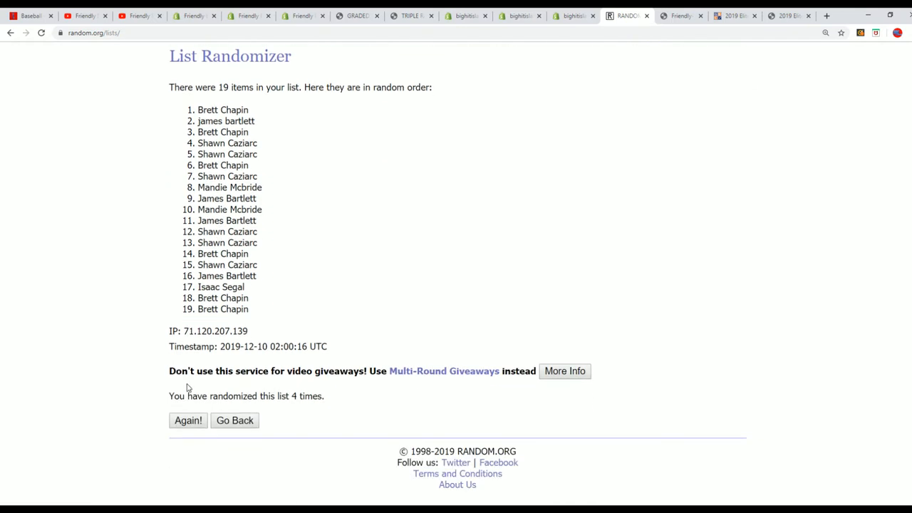
left_click(188, 421)
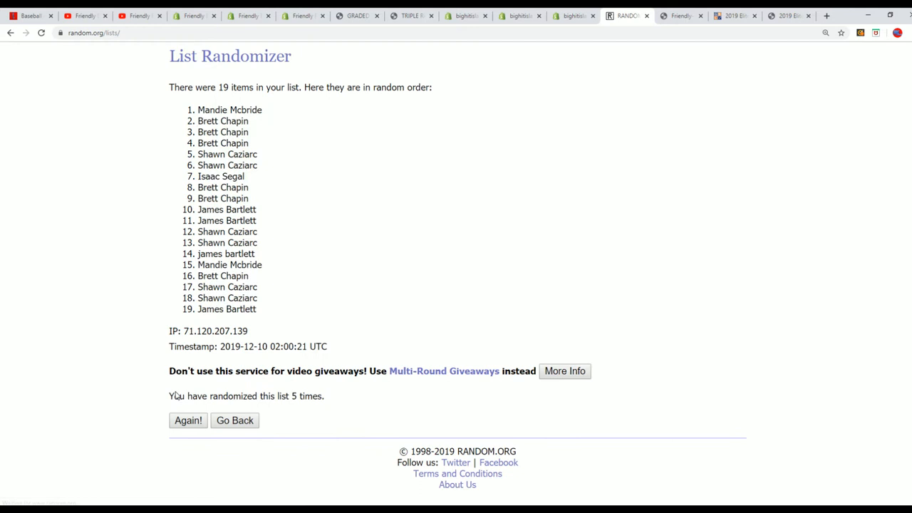
left_click(188, 420)
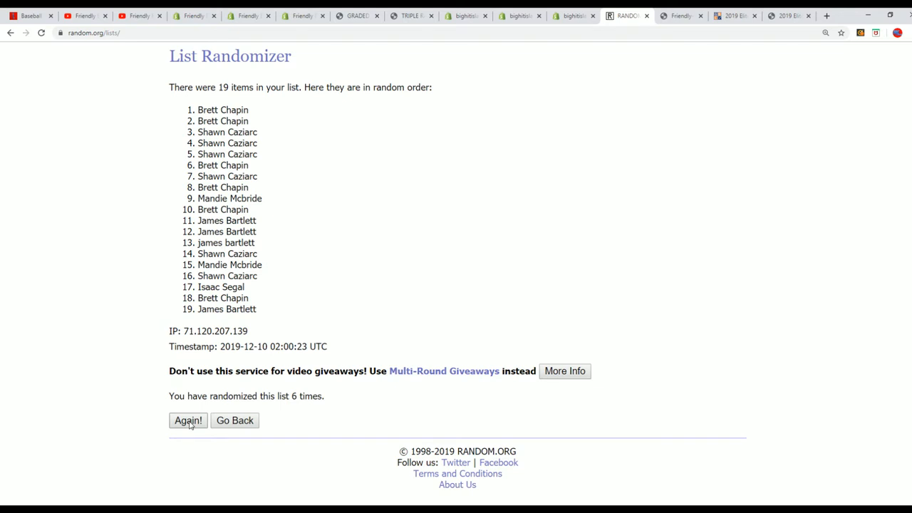
left_click(188, 420)
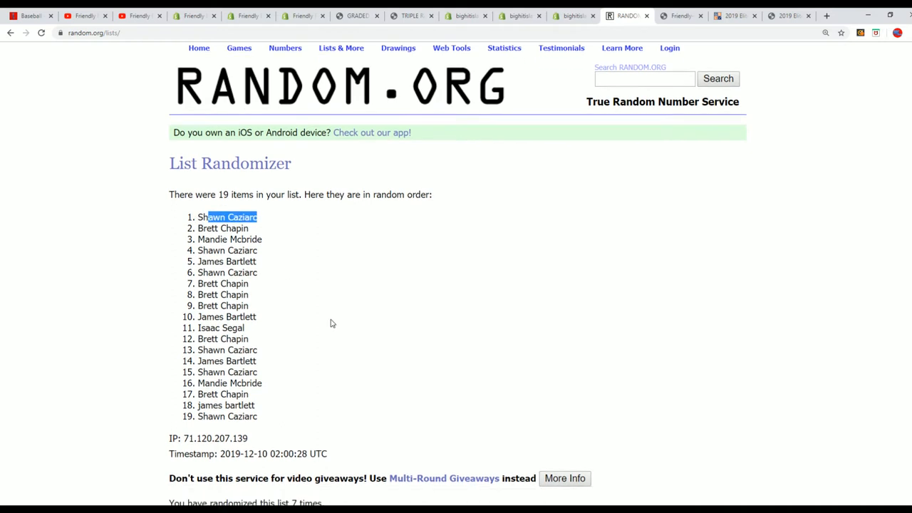
- Play the 1986_87 Fleer Graded PSA 8 Jordan break video and skip ahead to about 6:24
scroll("down", 3)
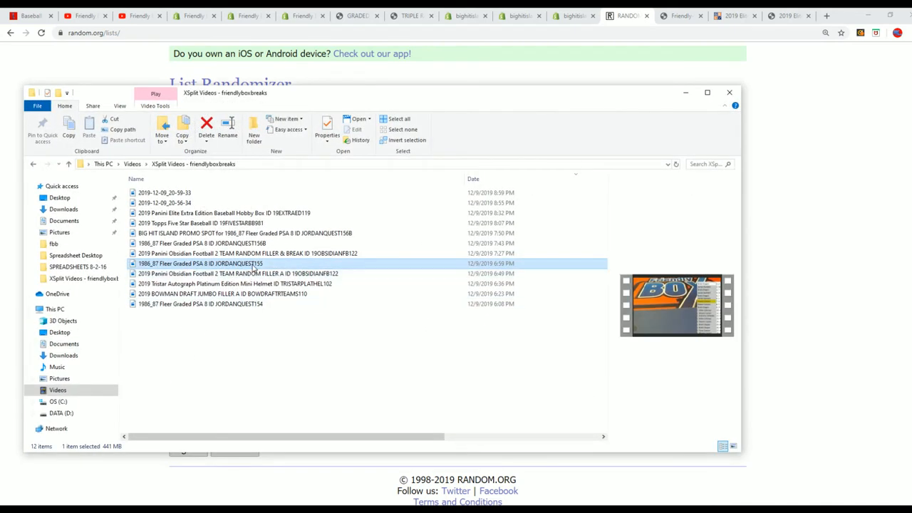
double_click(200, 262)
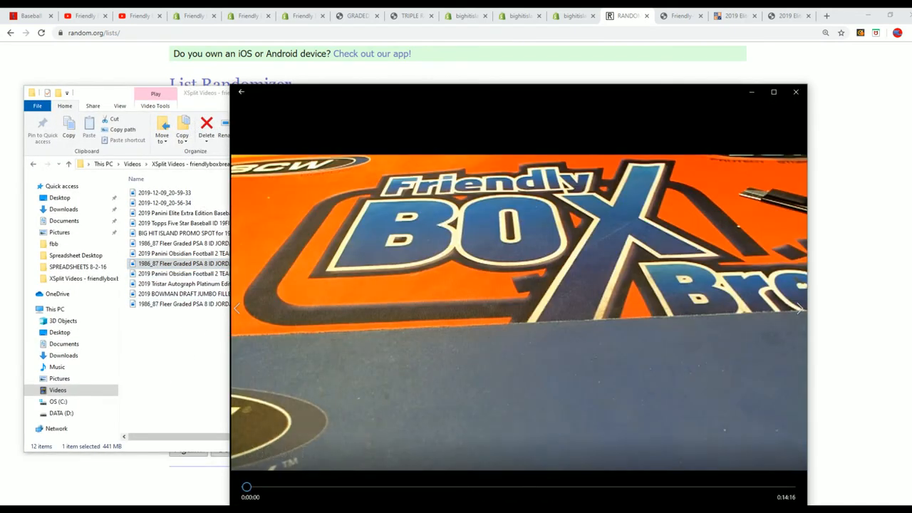
left_click_drag(245, 487, 490, 487)
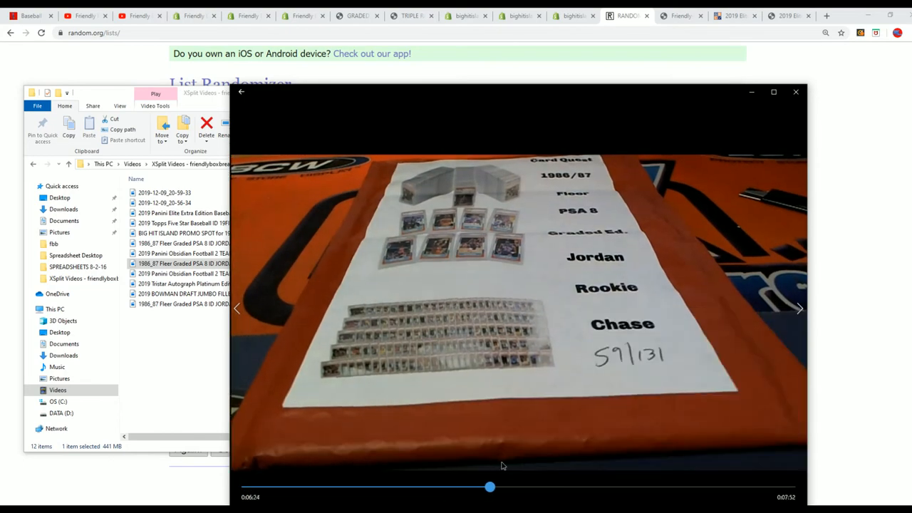